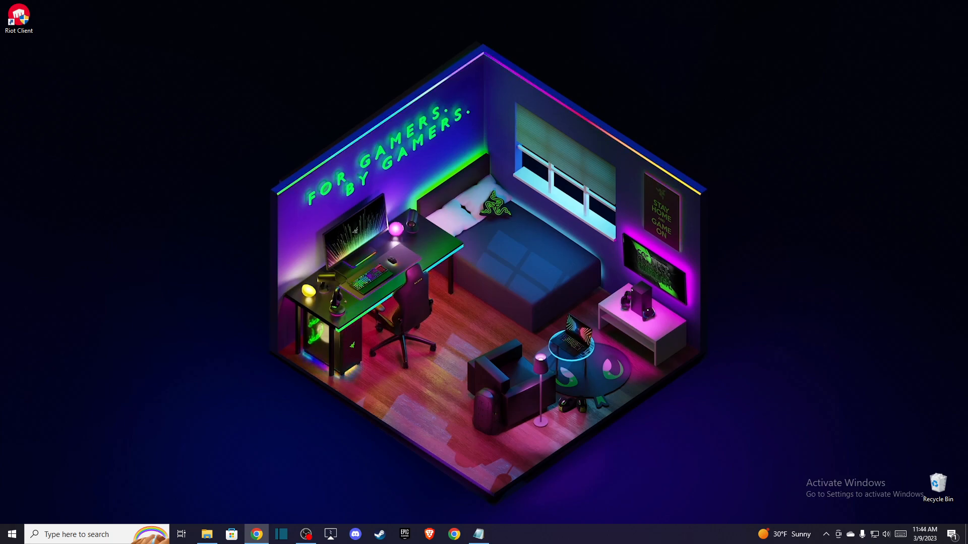
mouse_move(62, 390)
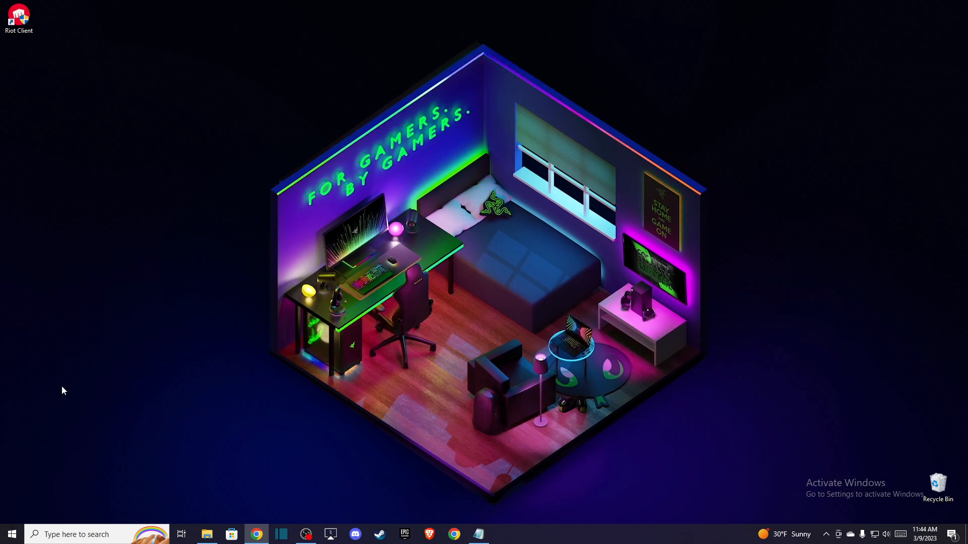
Open NVIDIA Control Panel from the desktop menu, at Manage 3D Settings' Program Settings tab
right_click(475, 177)
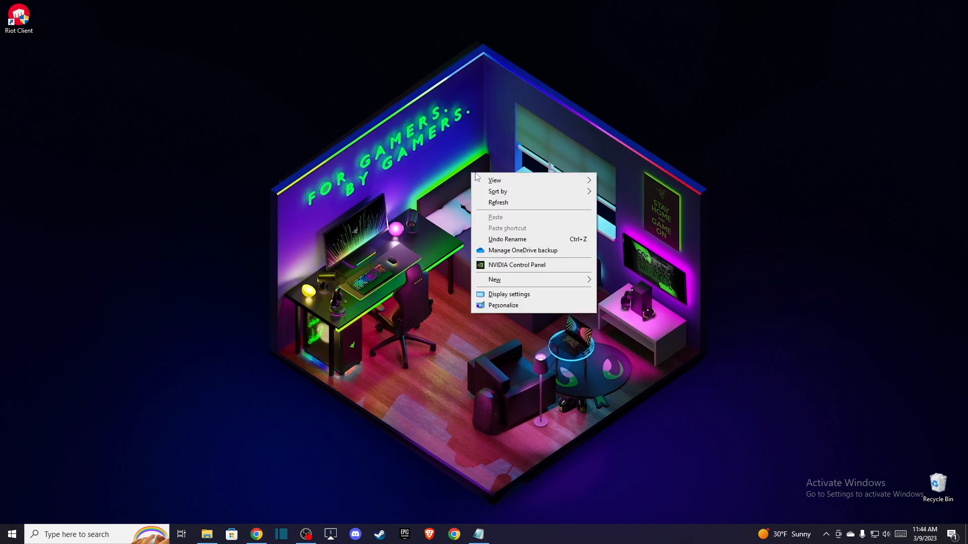
click(495, 261)
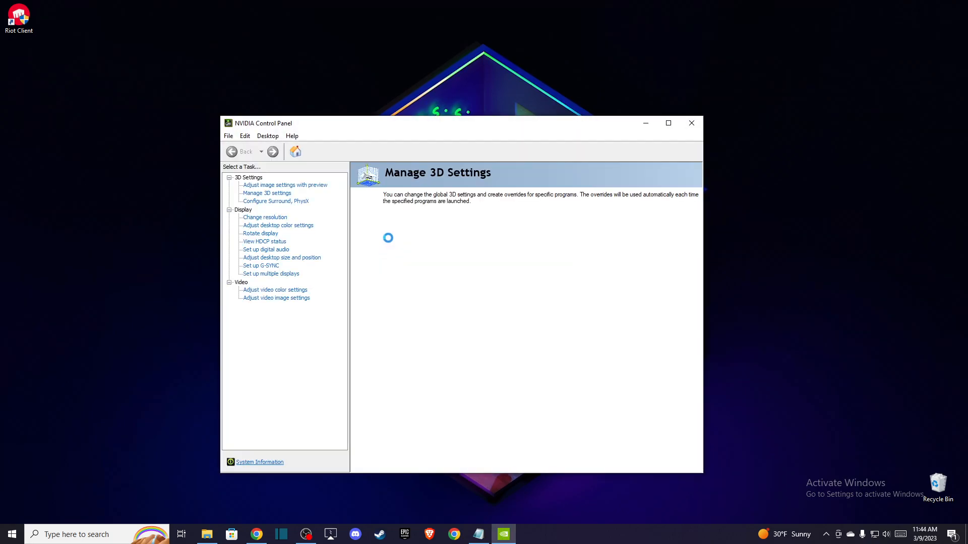
click(267, 192)
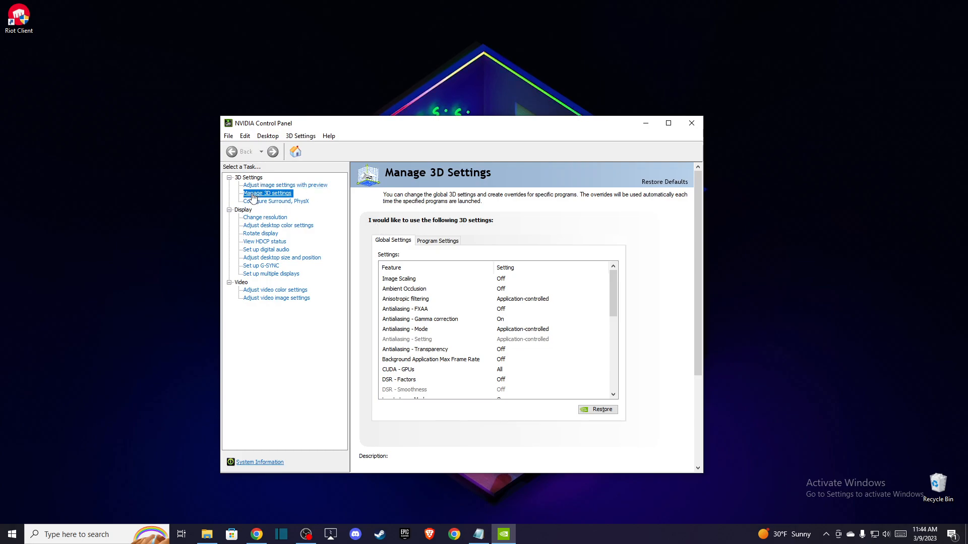
click(437, 240)
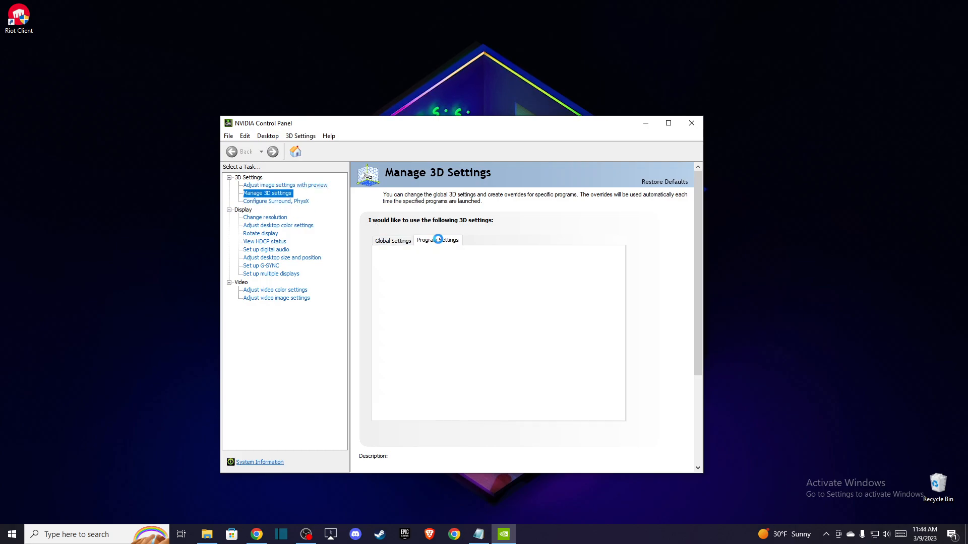
Pick VALORANT from the list of programs to add as a custom profile
click(437, 240)
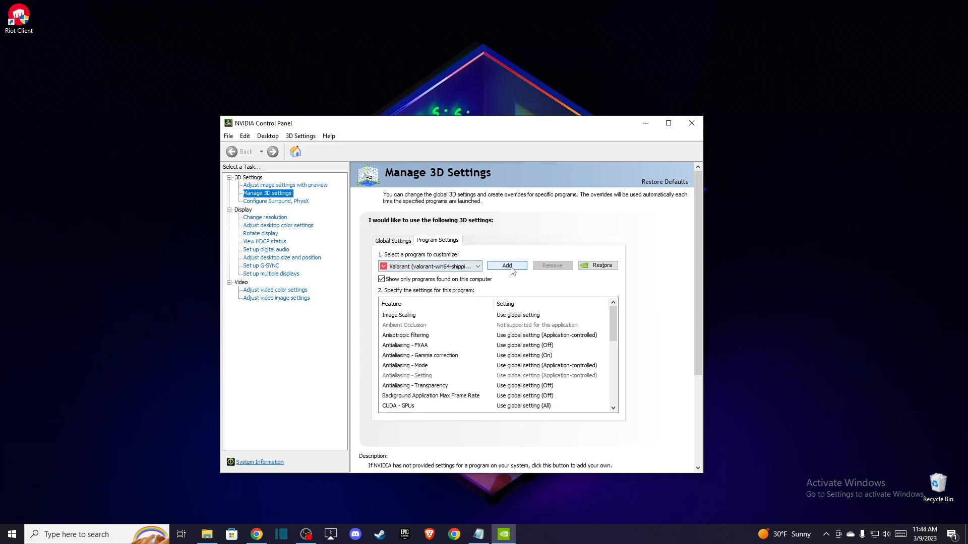
click(507, 266)
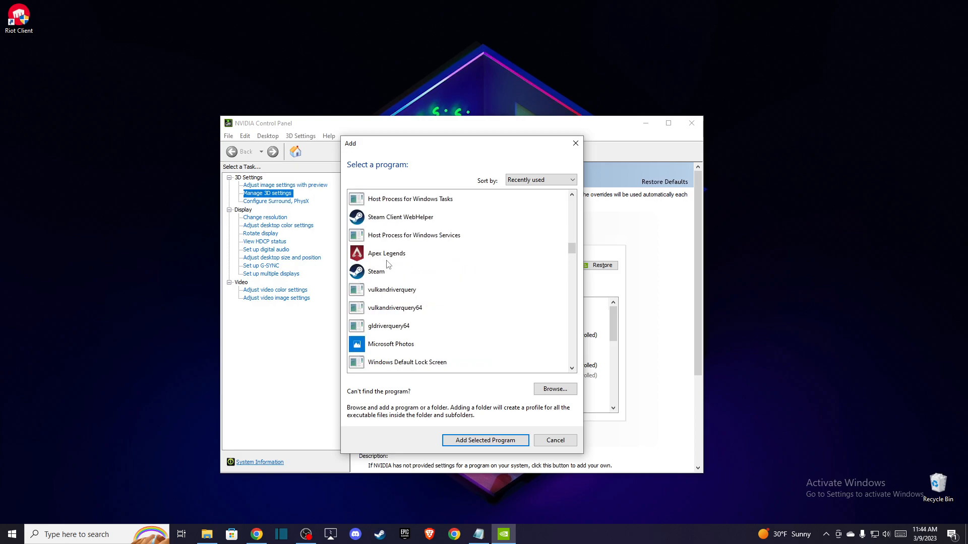
scroll(down, 3)
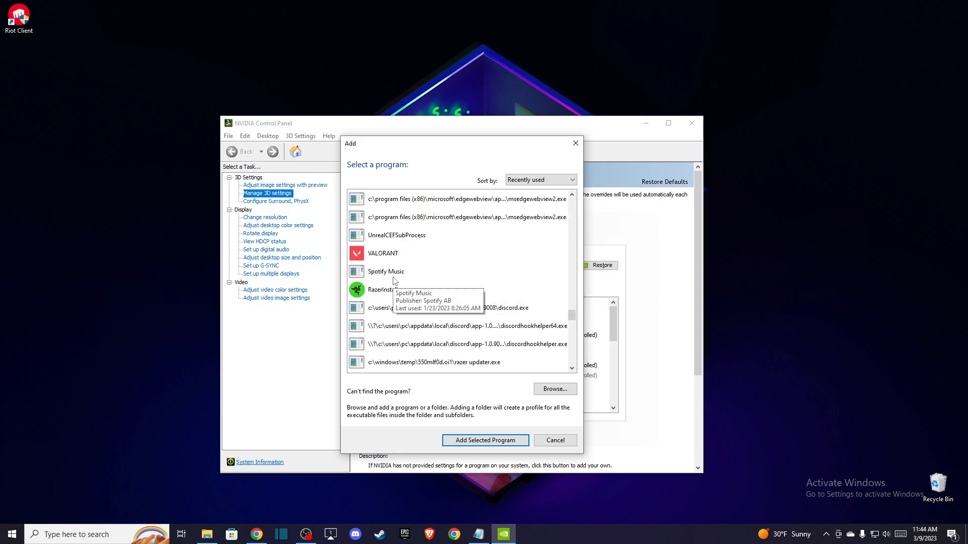
click(383, 253)
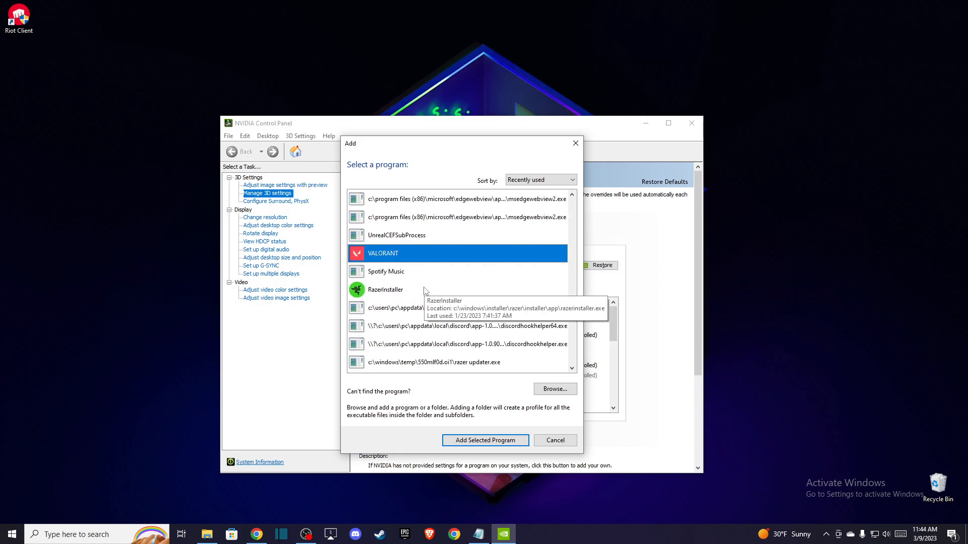
Browse the C: drive folders looking for the game's executable
click(554, 389)
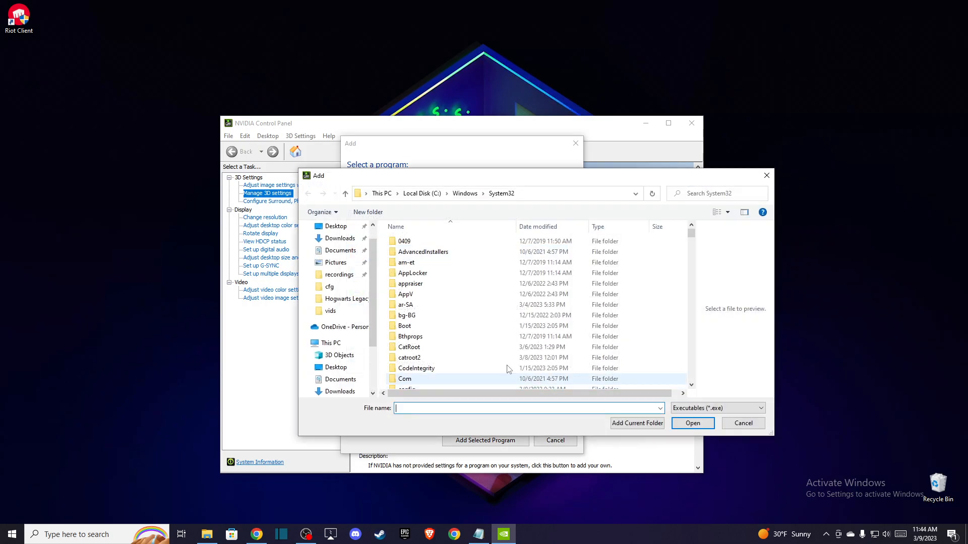
click(342, 326)
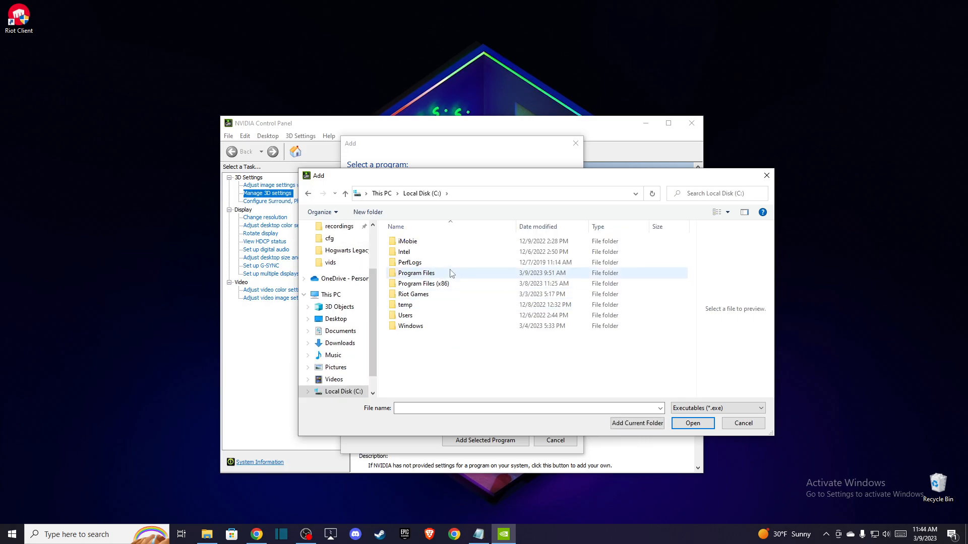
double_click(424, 283)
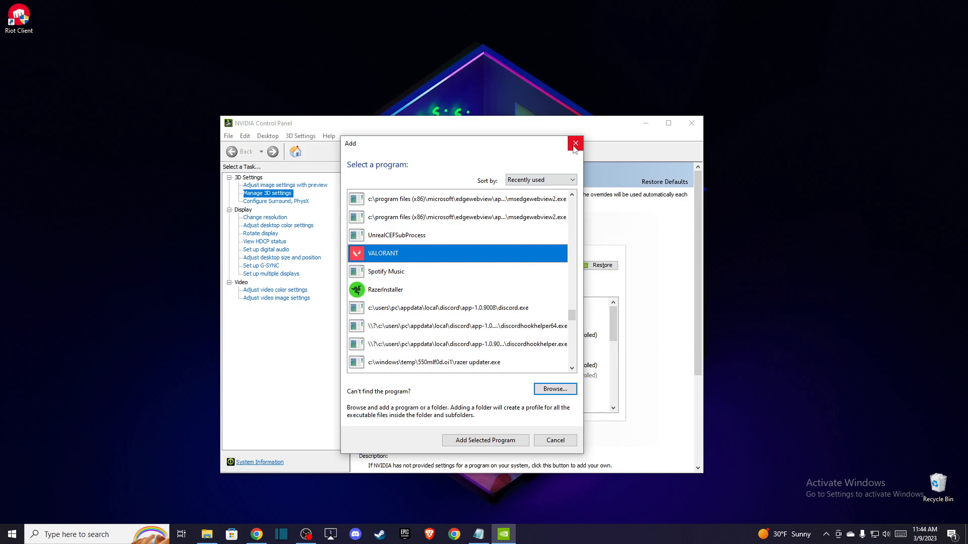
Set Valorant's Power management mode to Prefer maximum performance and texture filtering quality to Performance
click(574, 144)
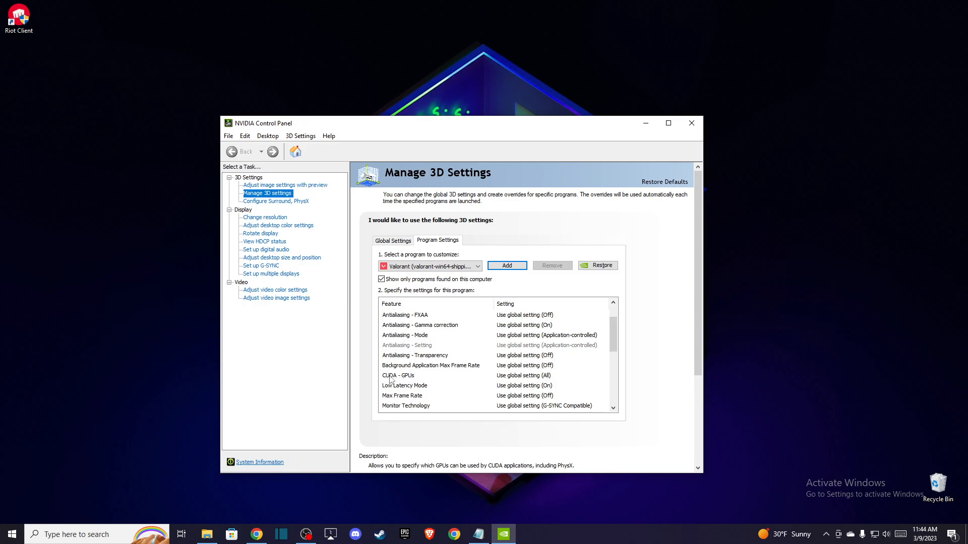
click(604, 375)
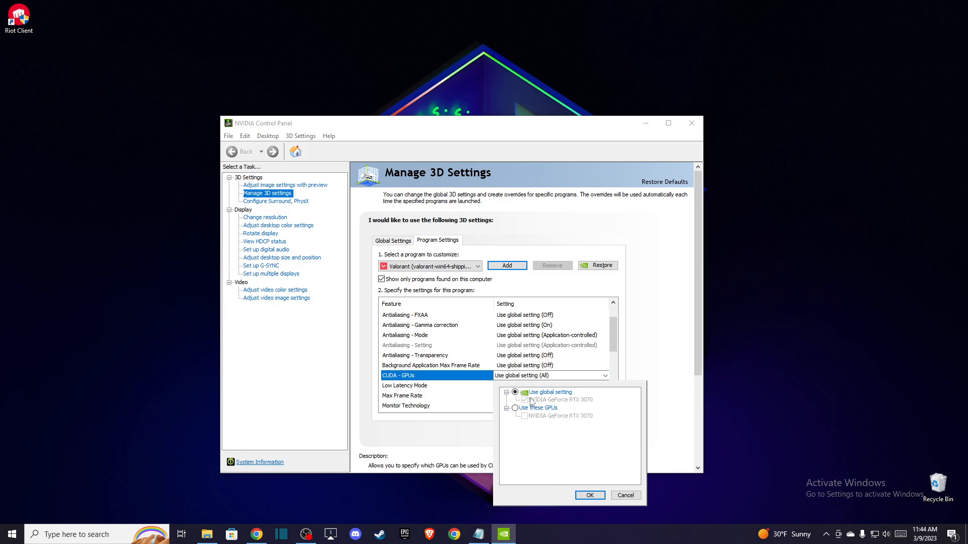
click(588, 495)
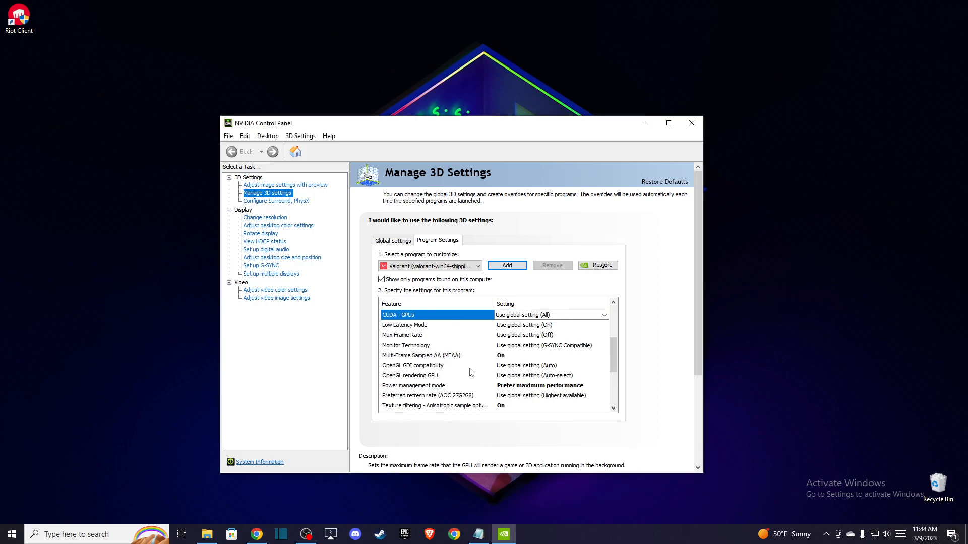
mouse_move(399, 390)
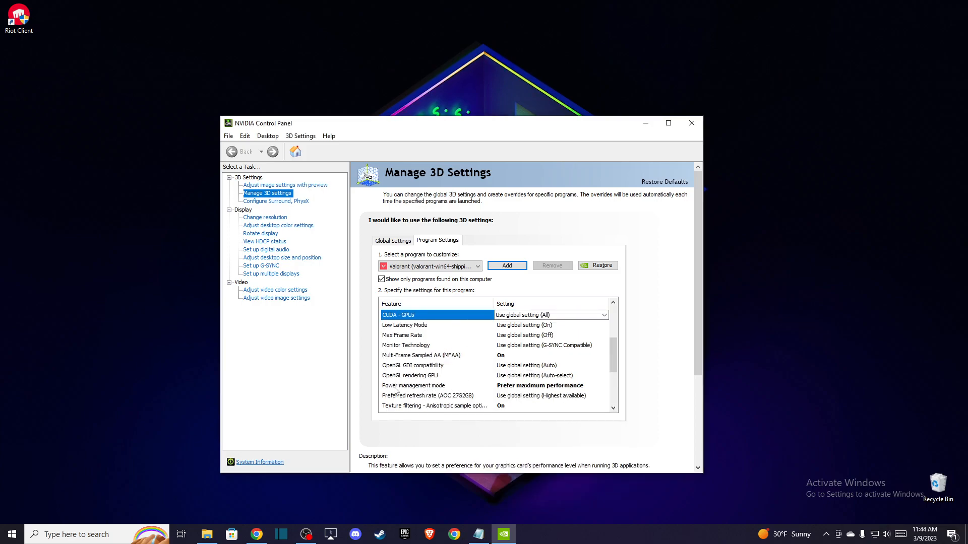
click(413, 385)
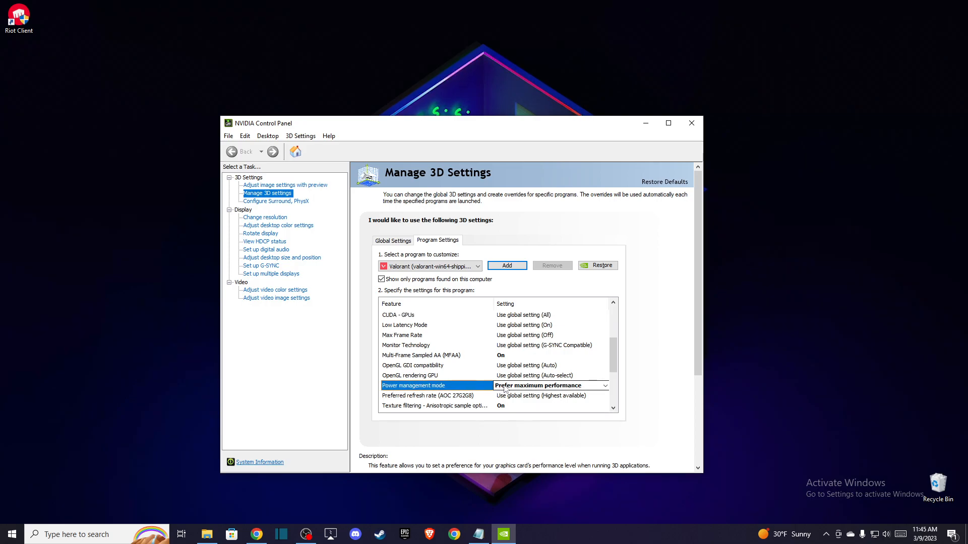
click(604, 385)
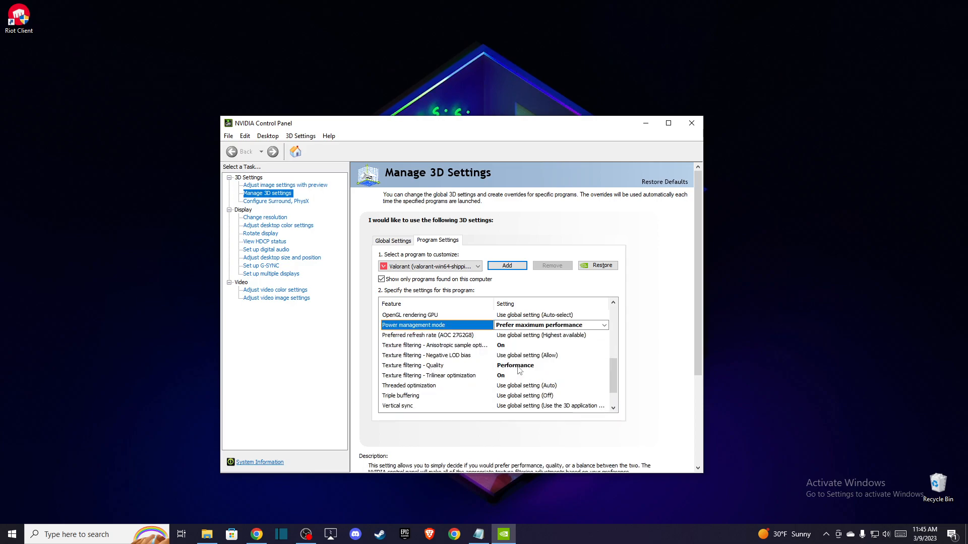
click(605, 365)
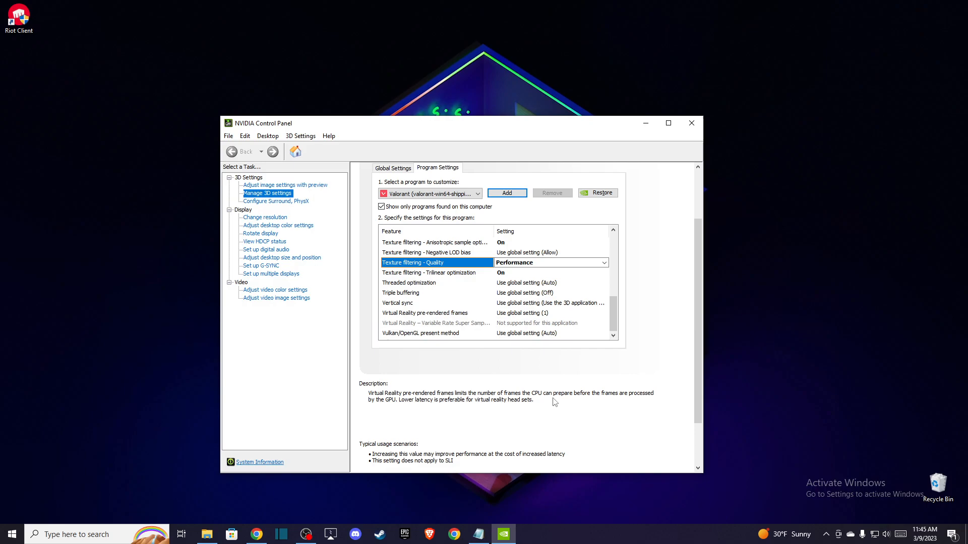
Close NVIDIA Control Panel, confirm the latest Game Ready driver in GeForce Experience, then close it
click(690, 123)
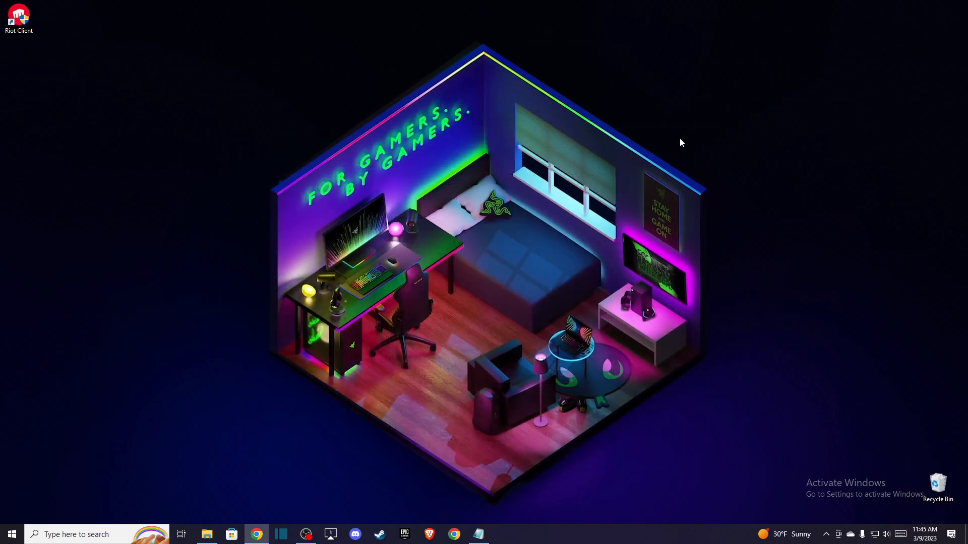
text(GE)
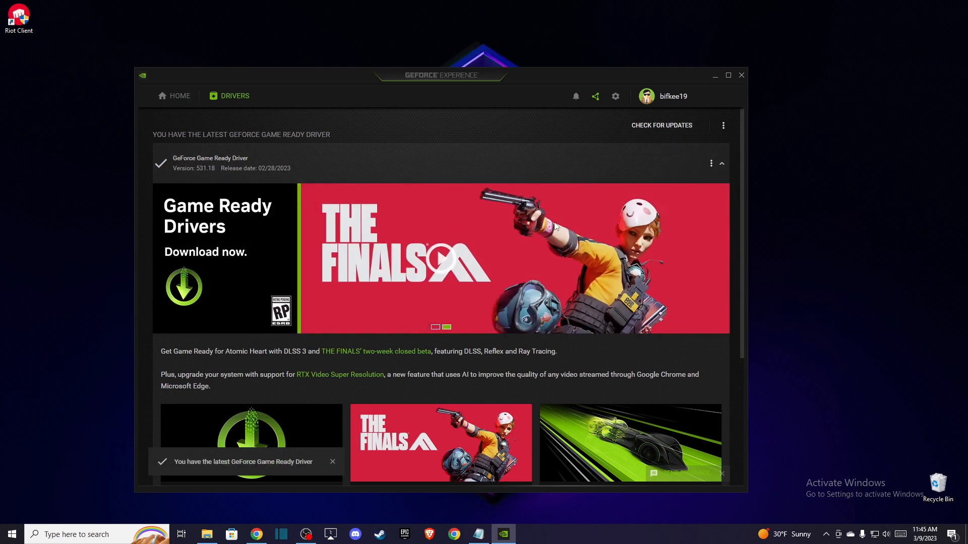
click(741, 75)
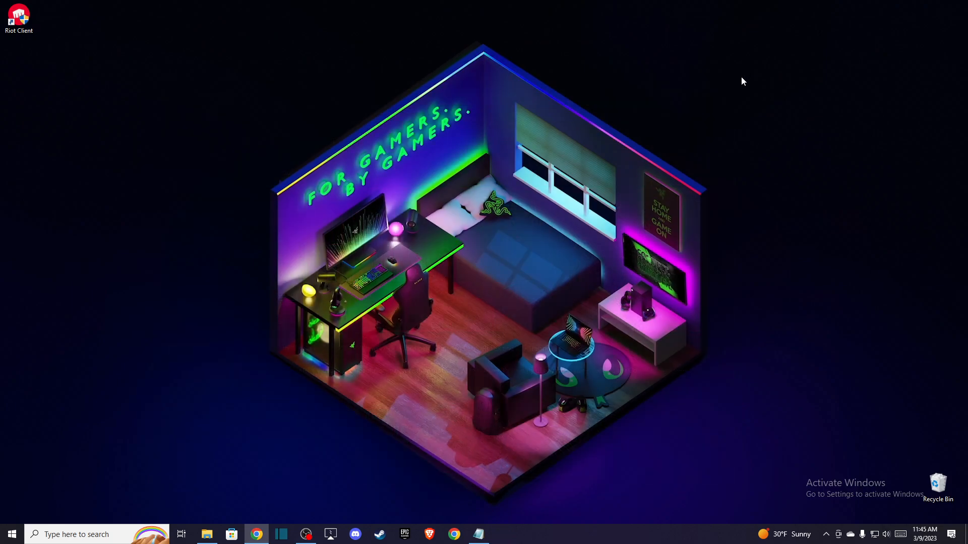
mouse_move(707, 97)
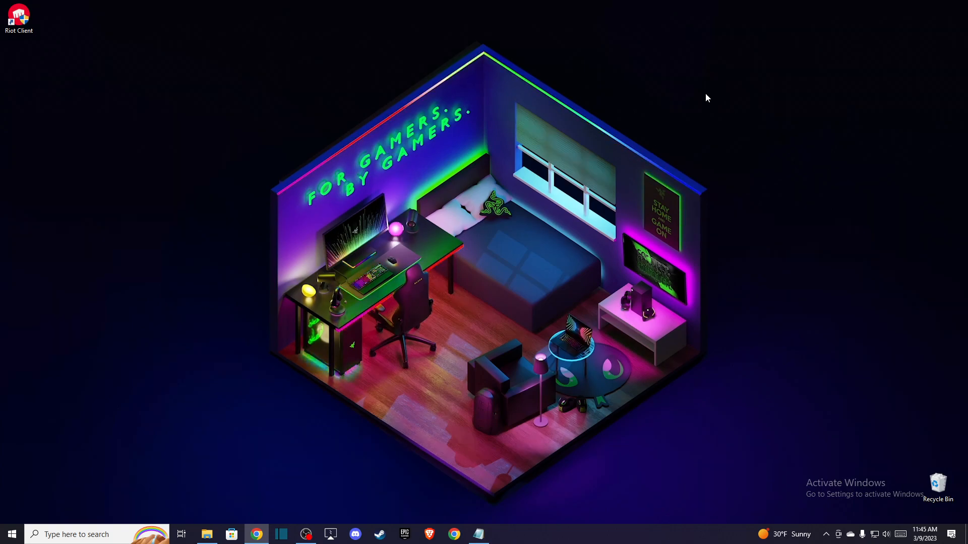
mouse_move(583, 137)
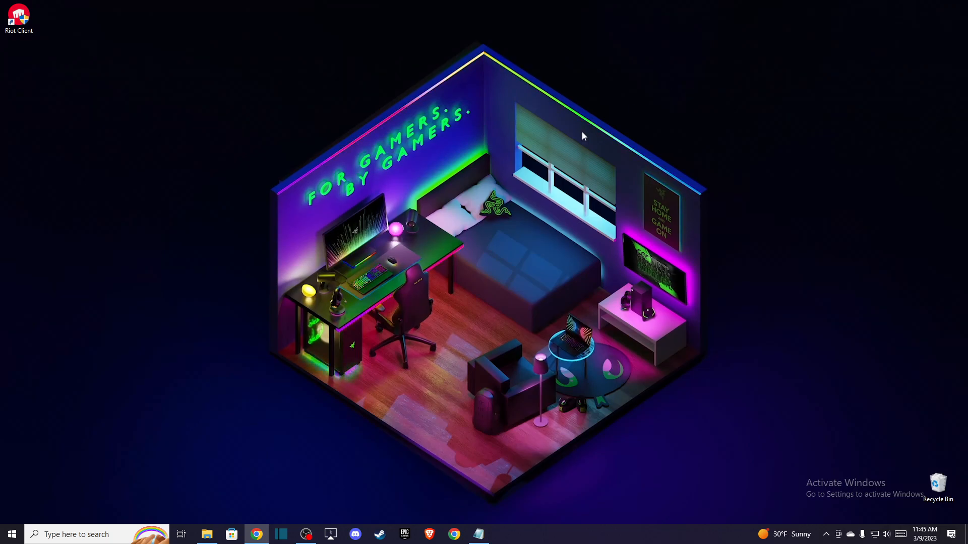
mouse_move(368, 247)
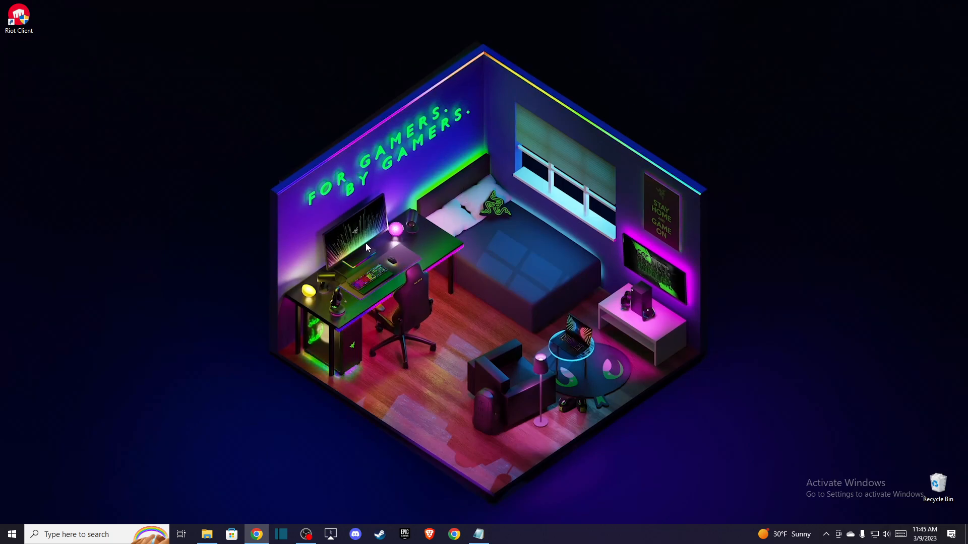